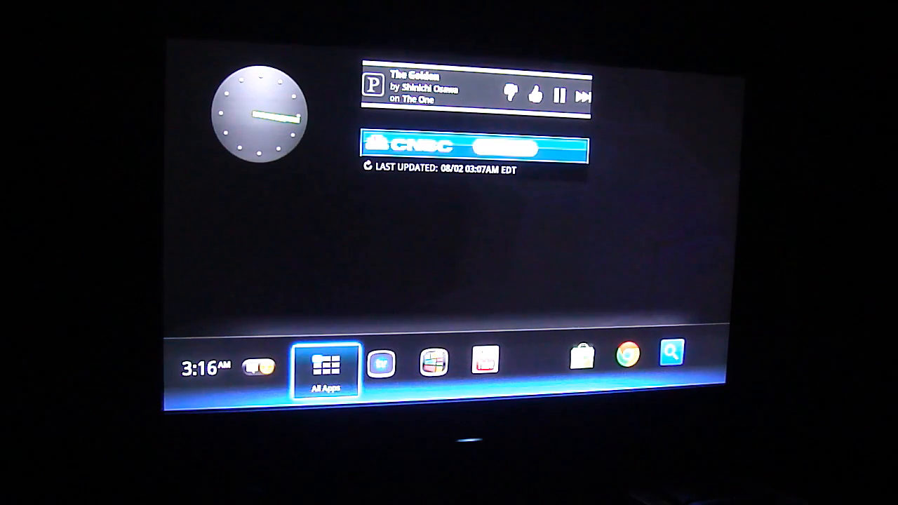
Dismiss the notifications panel, move along the quick-launch bar and choose Customize to enter edit mode
left_click(258, 366)
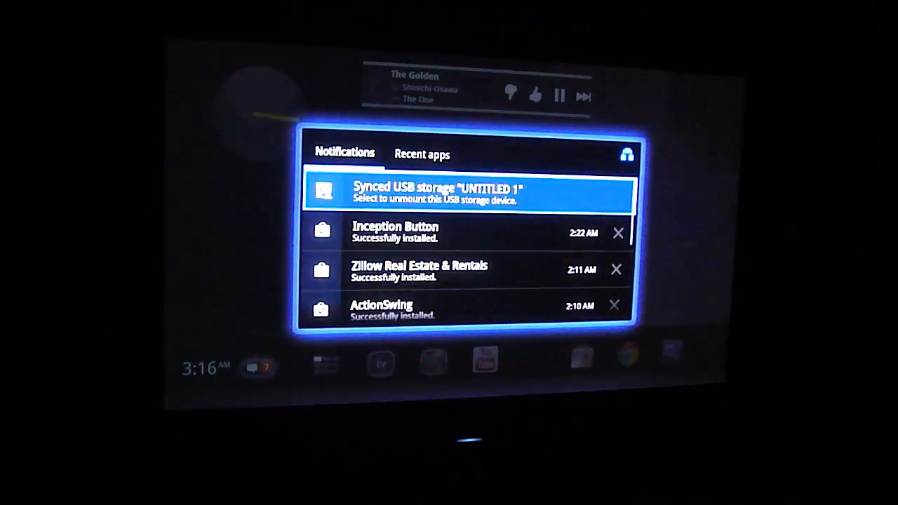
scroll("down", 3)
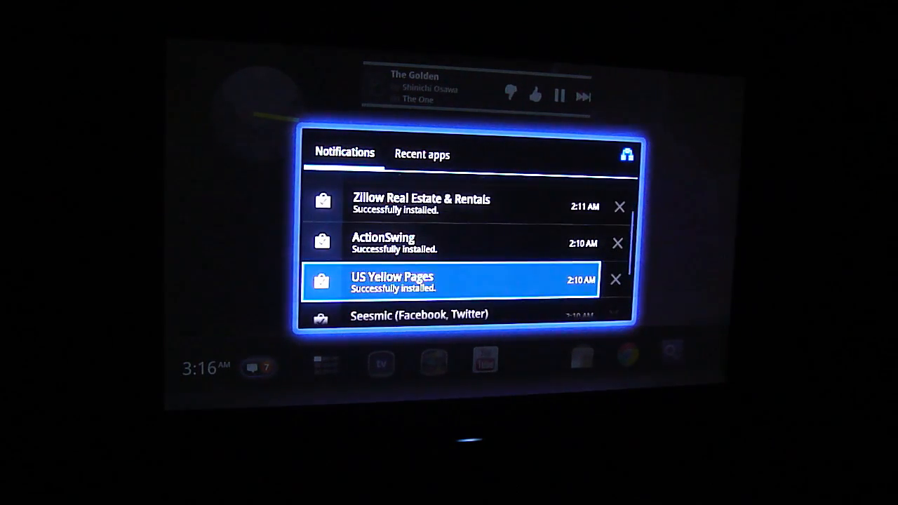
left_click(421, 153)
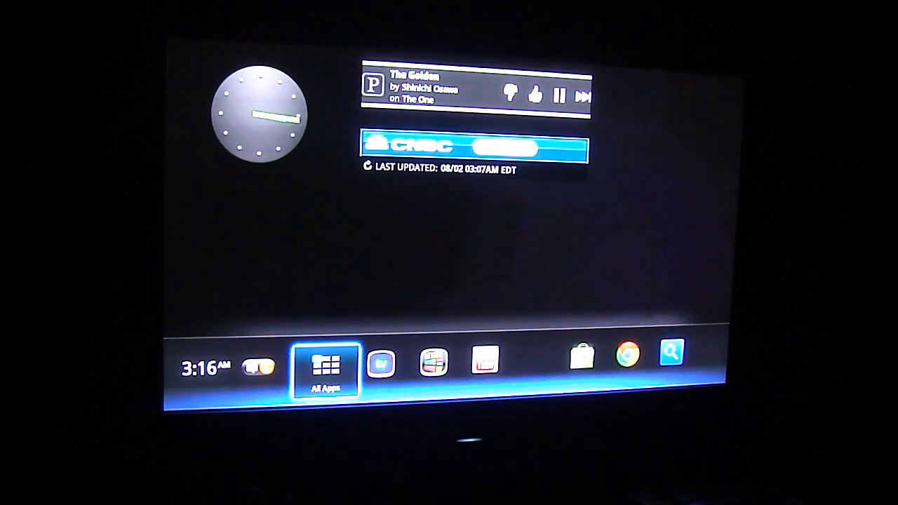
left_click(326, 370)
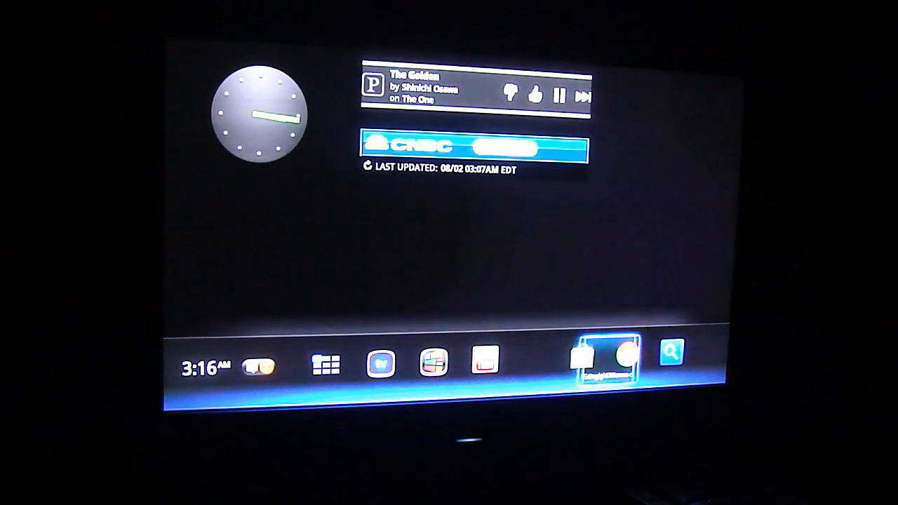
left_click(381, 364)
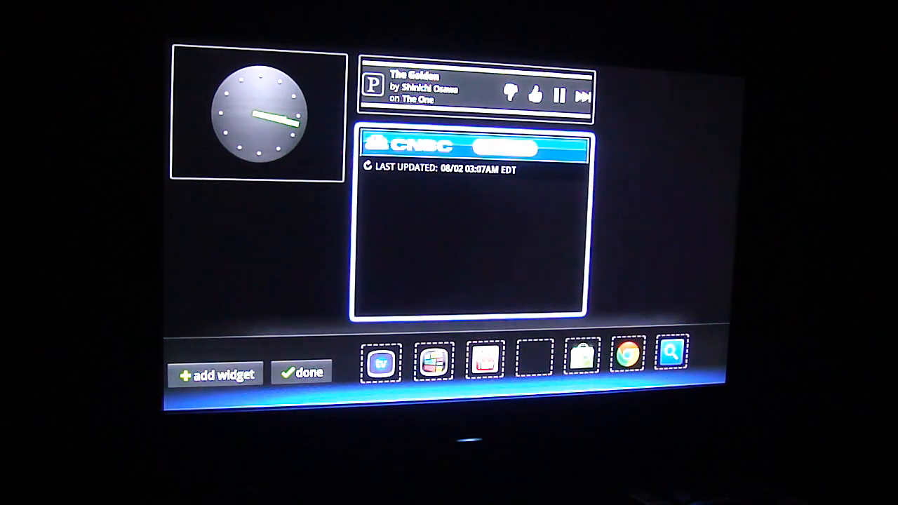
Remove the CNBC widget, pick an app for the empty slot, and drag the clock to the top-right corner
left_click(536, 359)
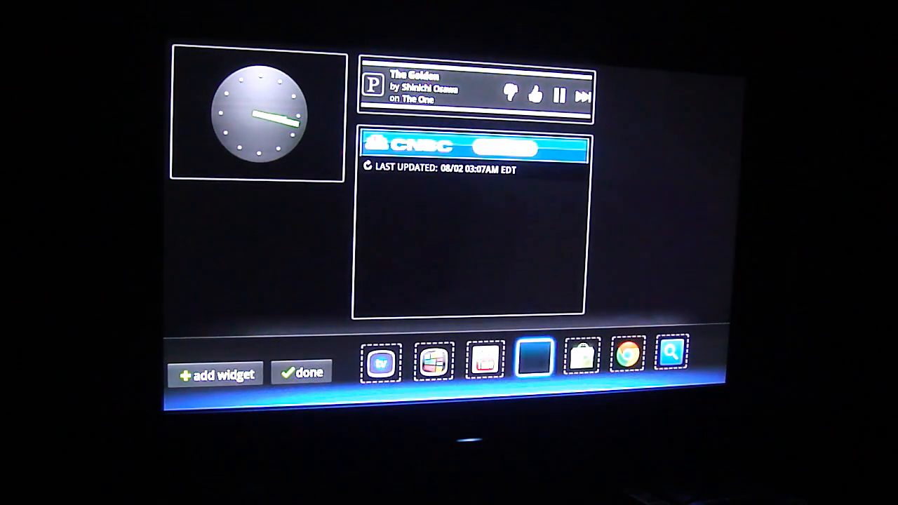
left_click(216, 373)
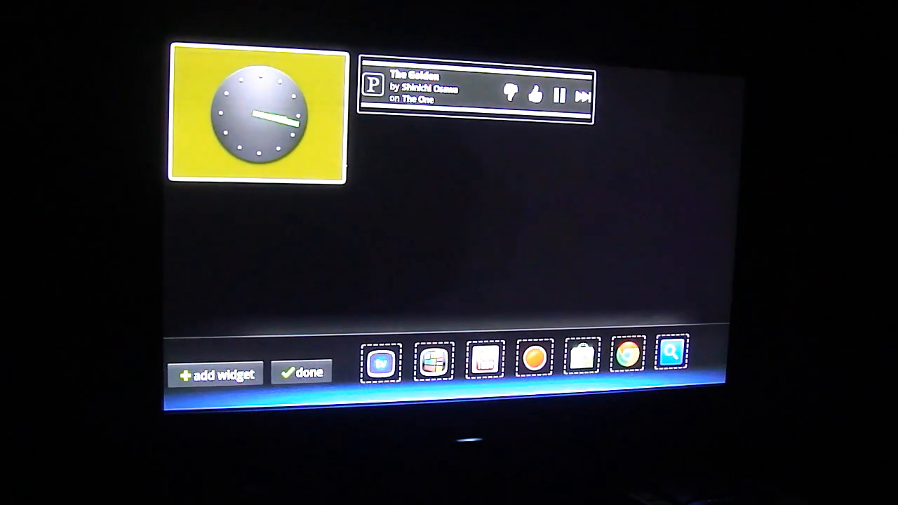
left_click_drag(256, 116, 435, 189)
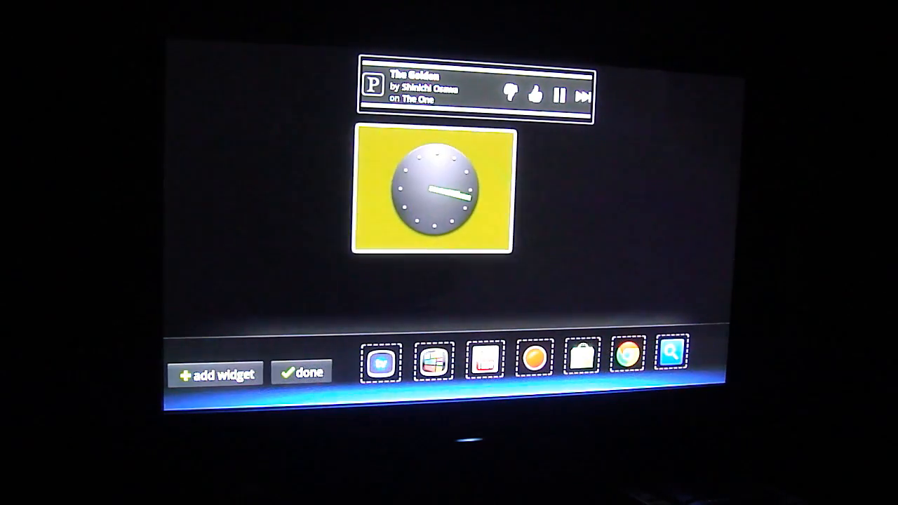
left_click_drag(434, 189, 662, 134)
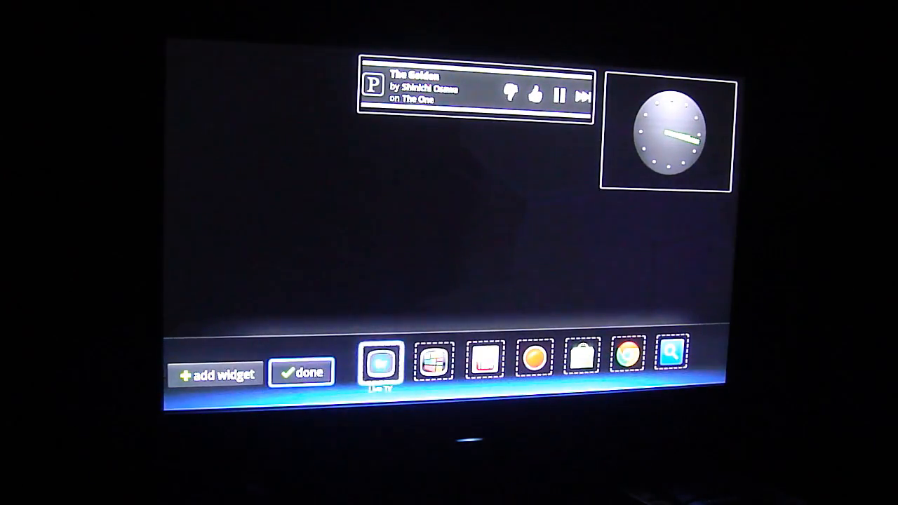
left_click(216, 373)
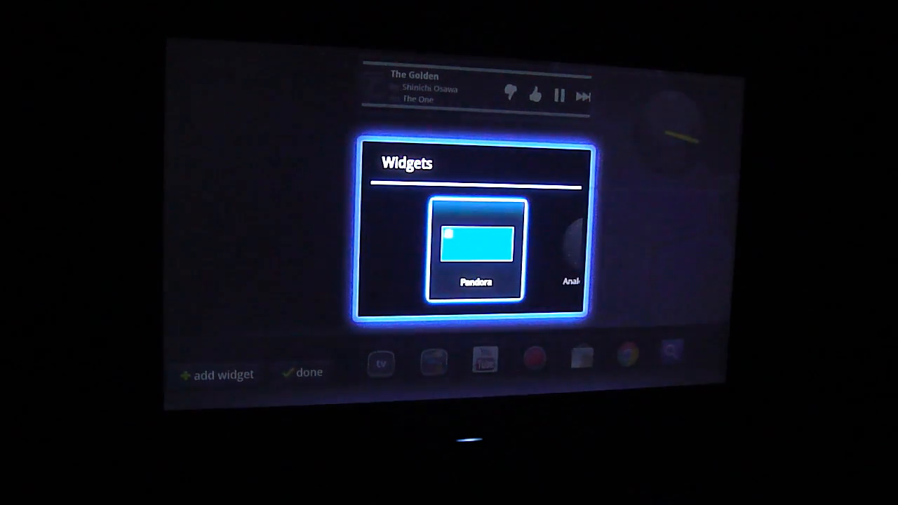
Scroll the Widgets carousel past Pandora, Clock and CNBC Real-Time toward the Seesmic widget
scroll("right", 3)
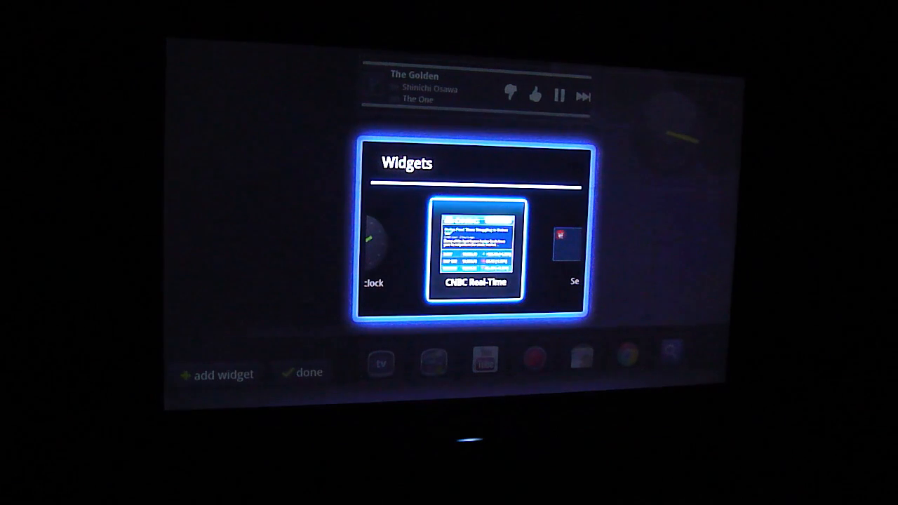
scroll("right", 3)
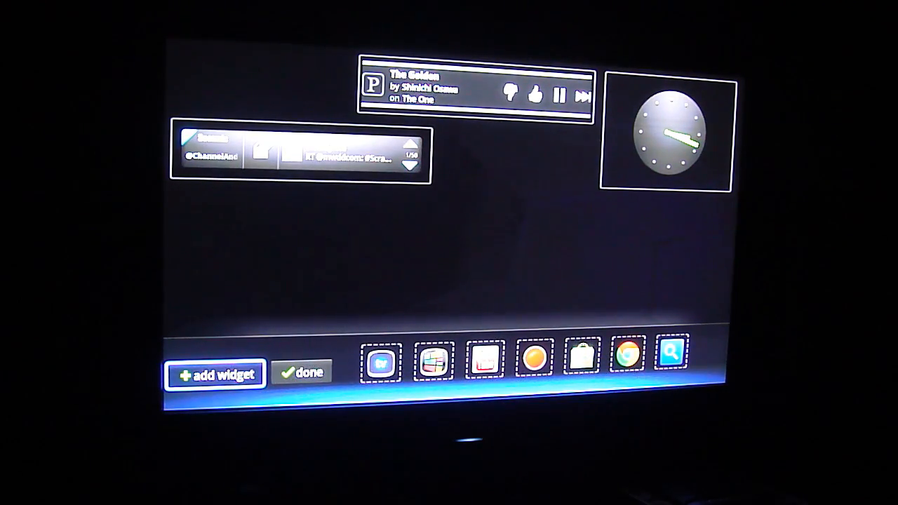
Choose Done to leave edit mode and save the customized home screen layout
left_click(303, 373)
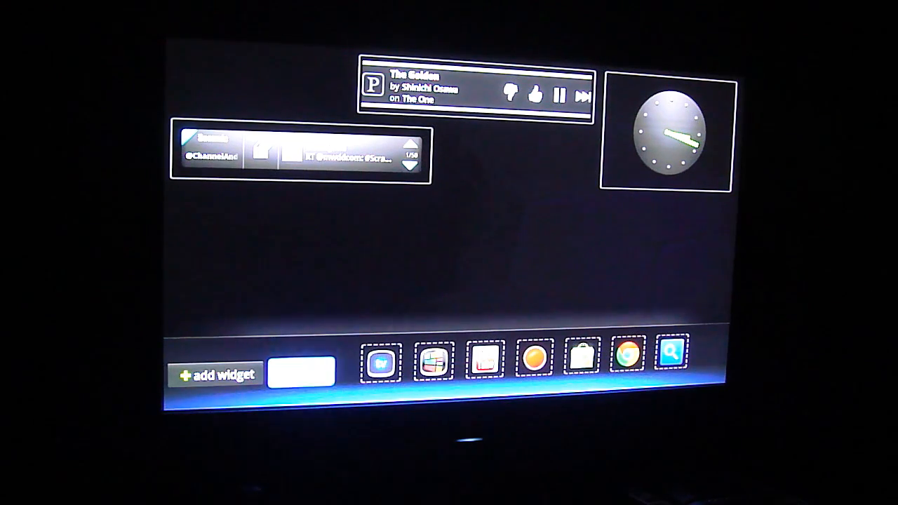
left_click(381, 359)
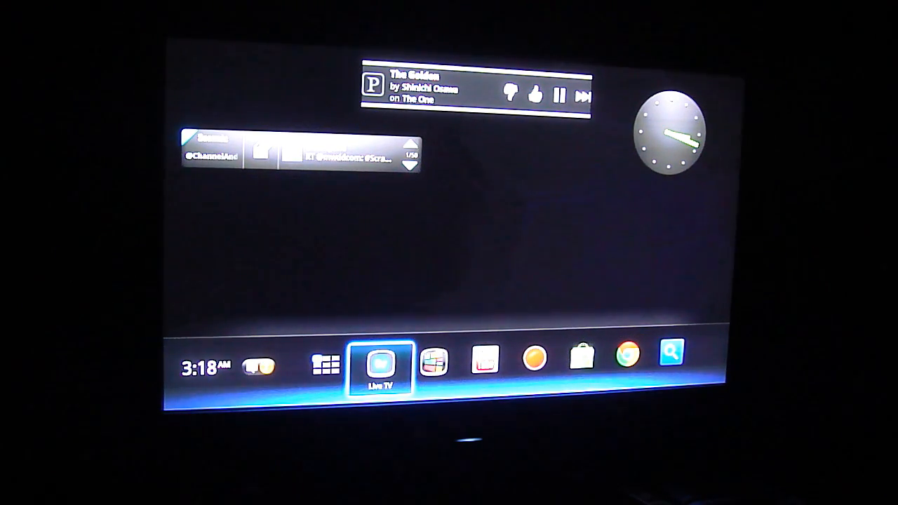
left_click(258, 365)
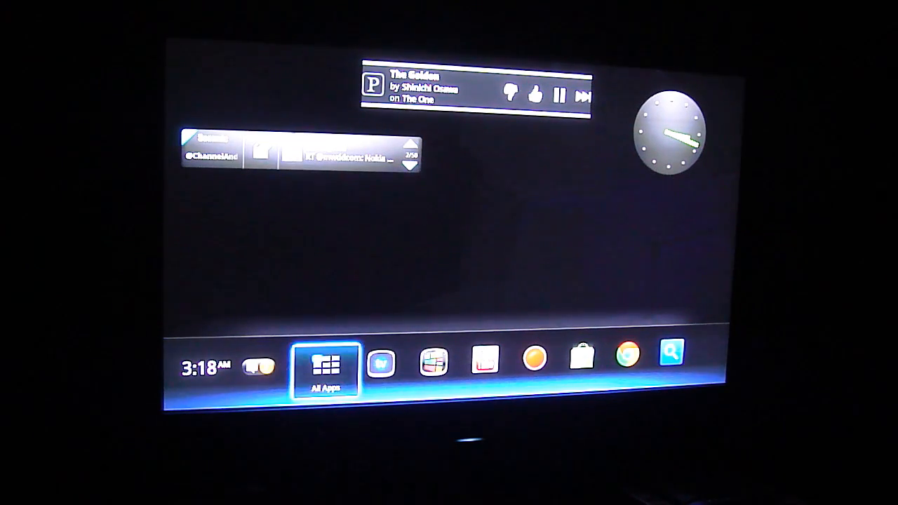
left_click(582, 359)
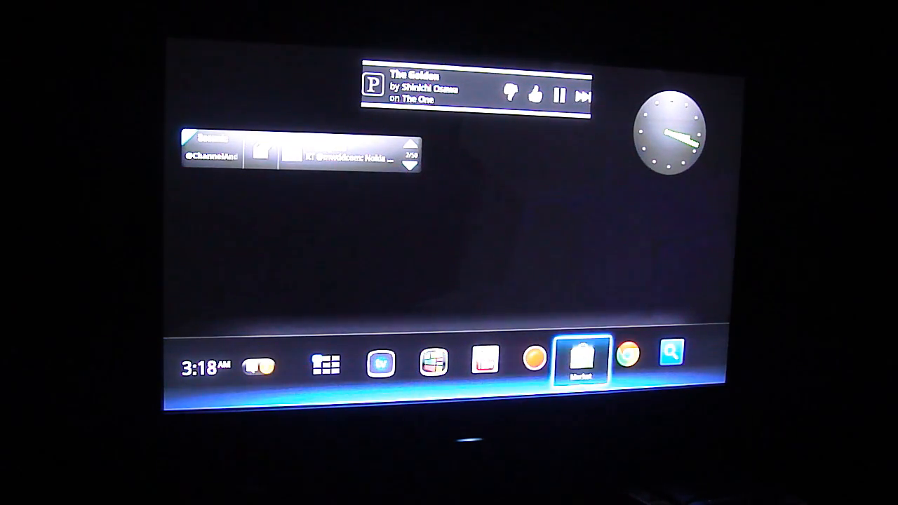
Move along the quick-launch bar to All Apps and open the list of installed applications
left_click(382, 364)
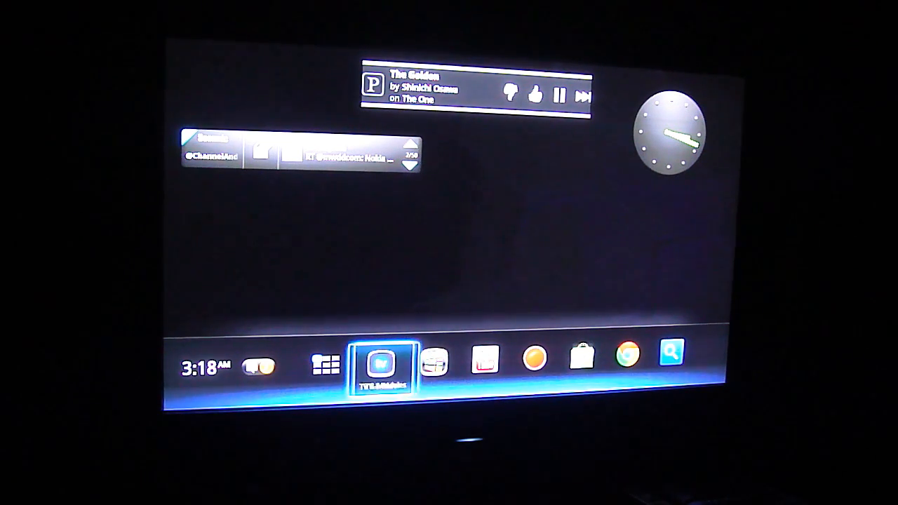
left_click(433, 363)
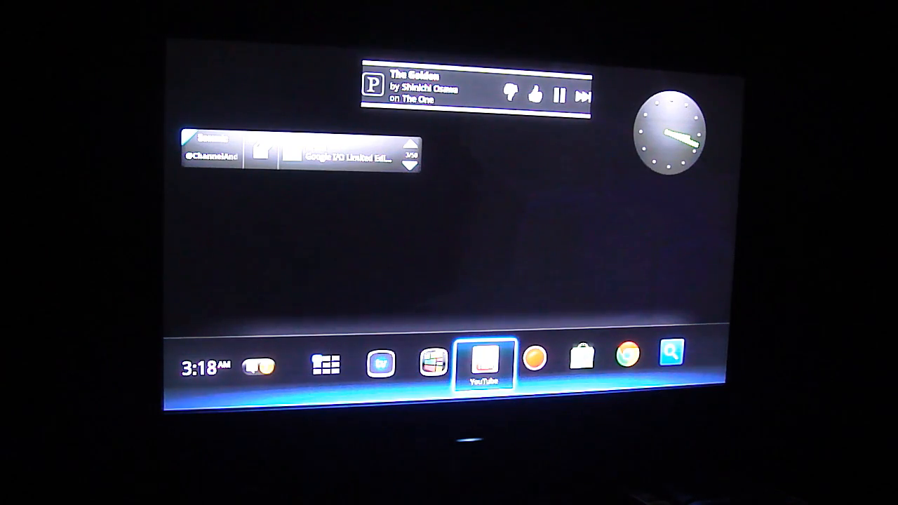
left_click(326, 364)
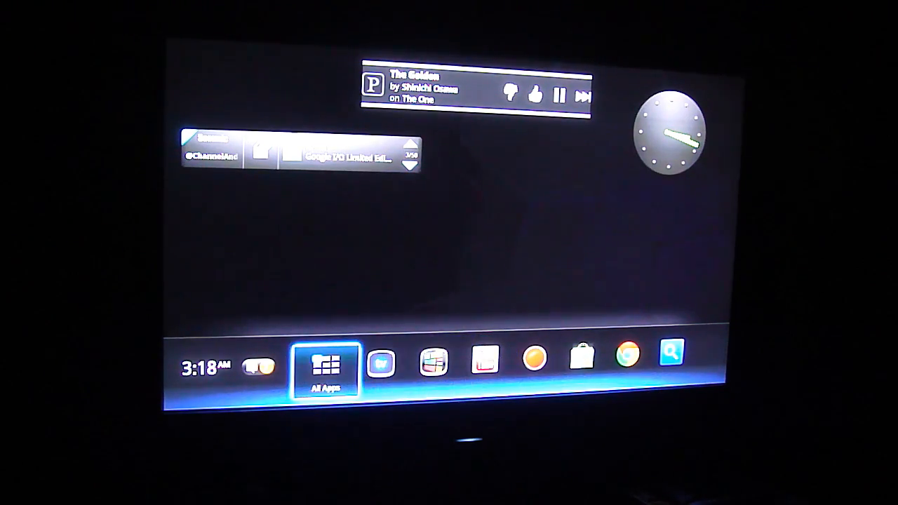
left_click(326, 367)
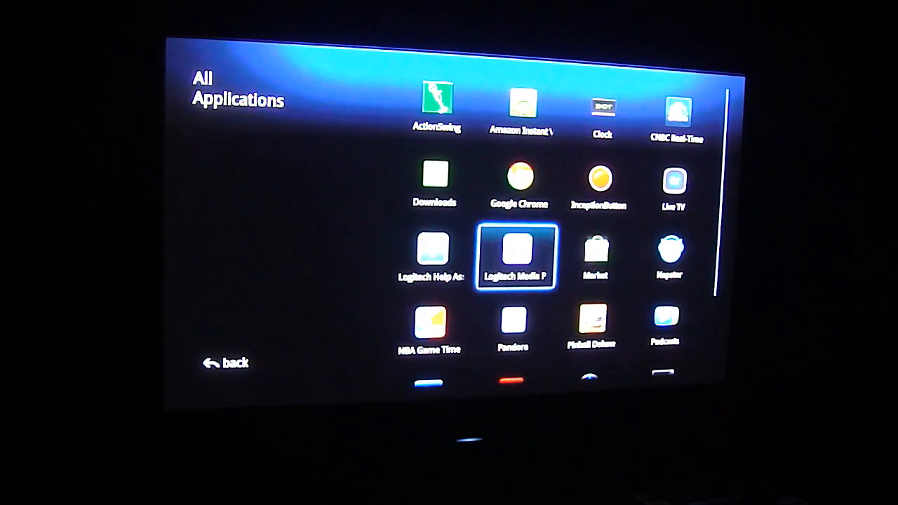
Scroll down the All Applications grid, highlight Podcasts and launch it to show subscribed feeds
scroll("down", 3)
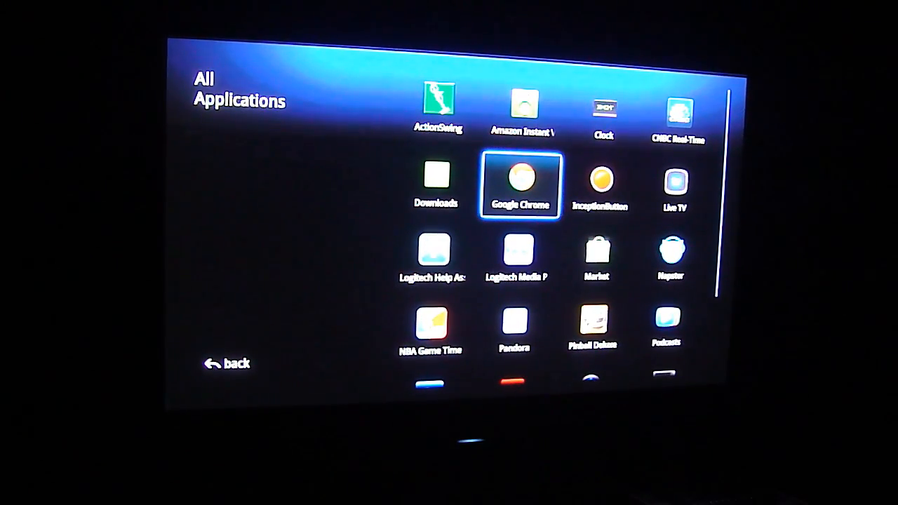
scroll("down", 3)
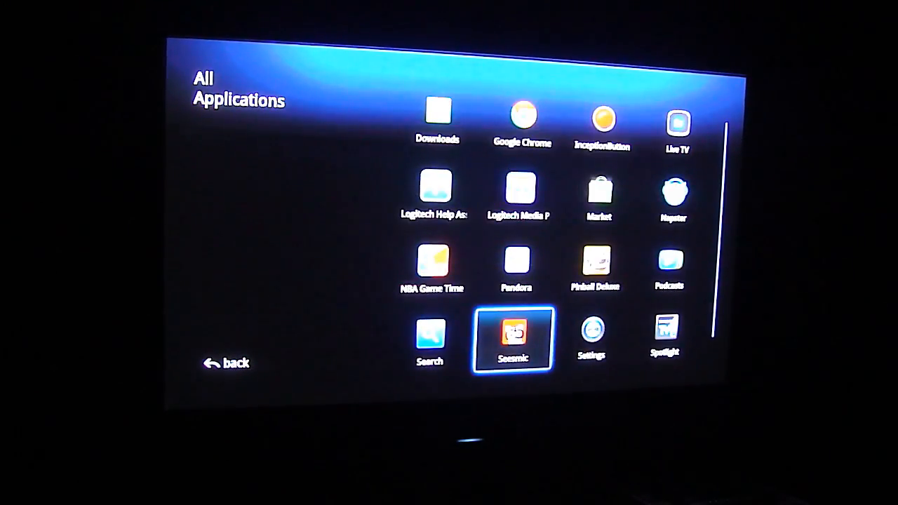
scroll("down", 3)
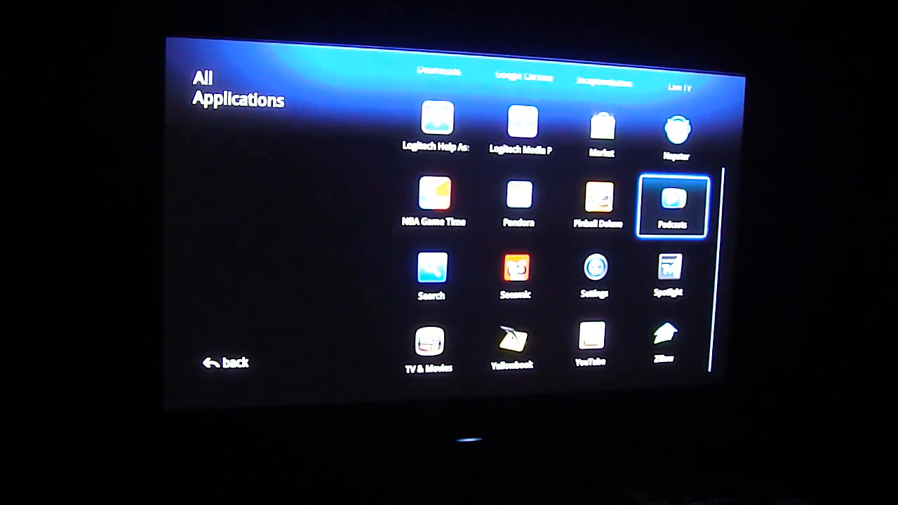
left_click(670, 205)
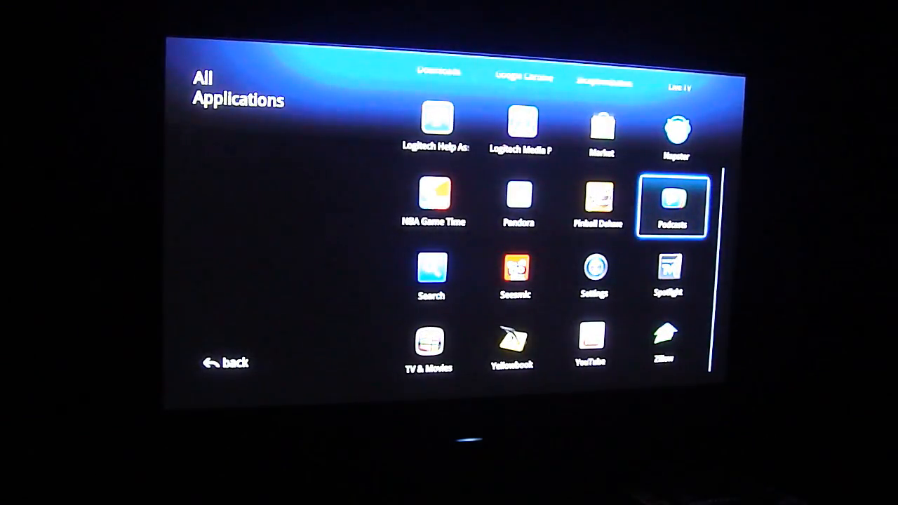
left_click(670, 205)
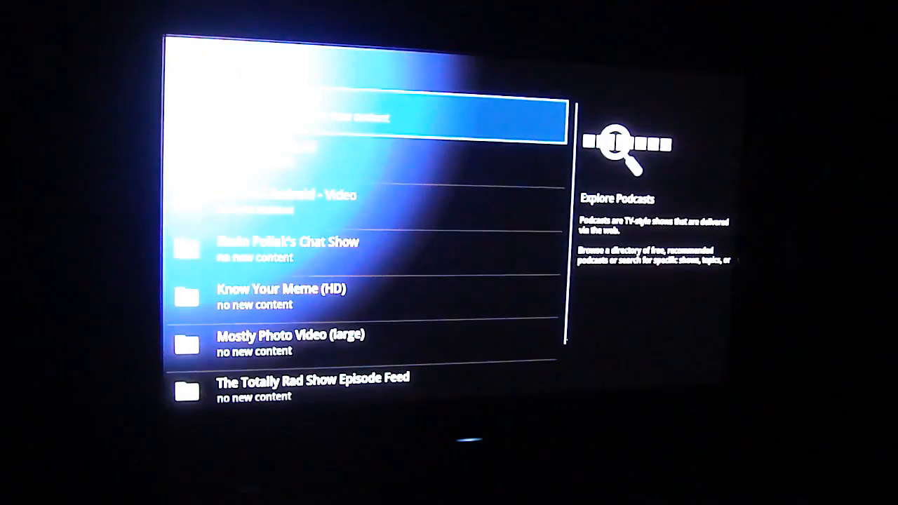
scroll("down", 3)
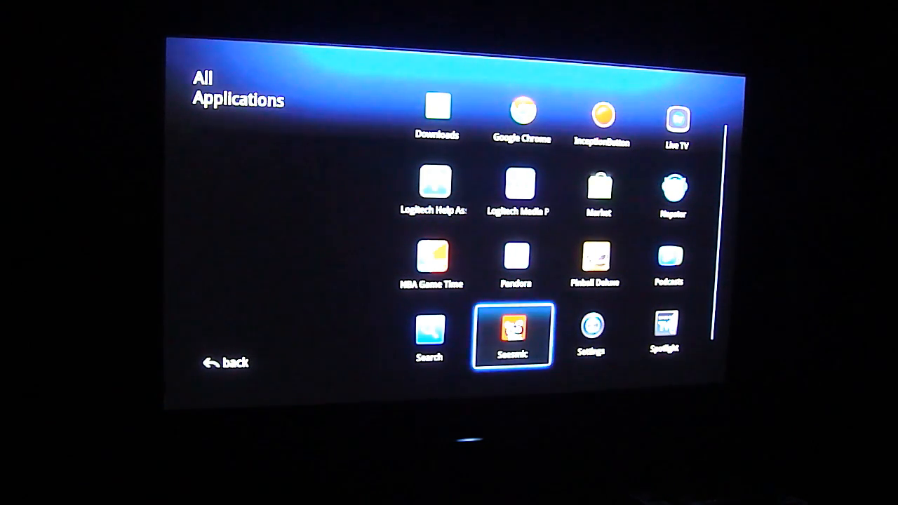
Move focus up to the Market icon and launch Android Market
key("up")
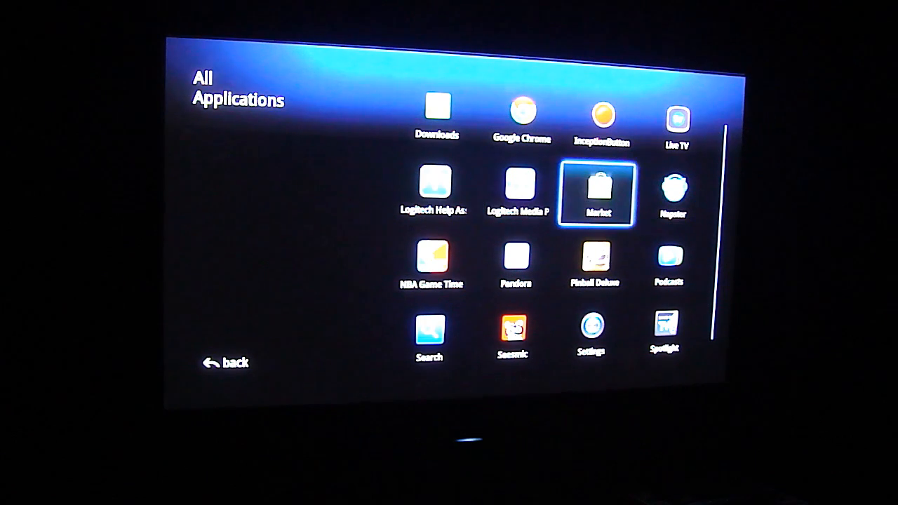
left_click(598, 194)
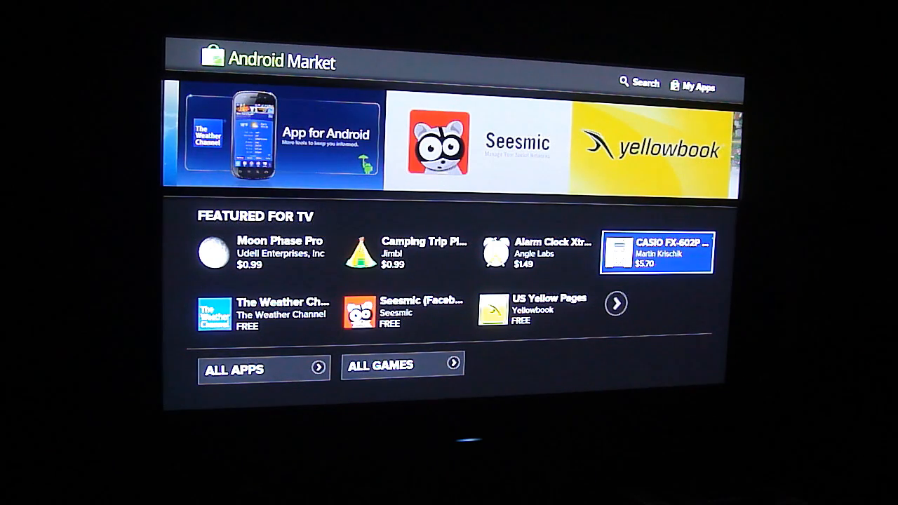
left_click(264, 311)
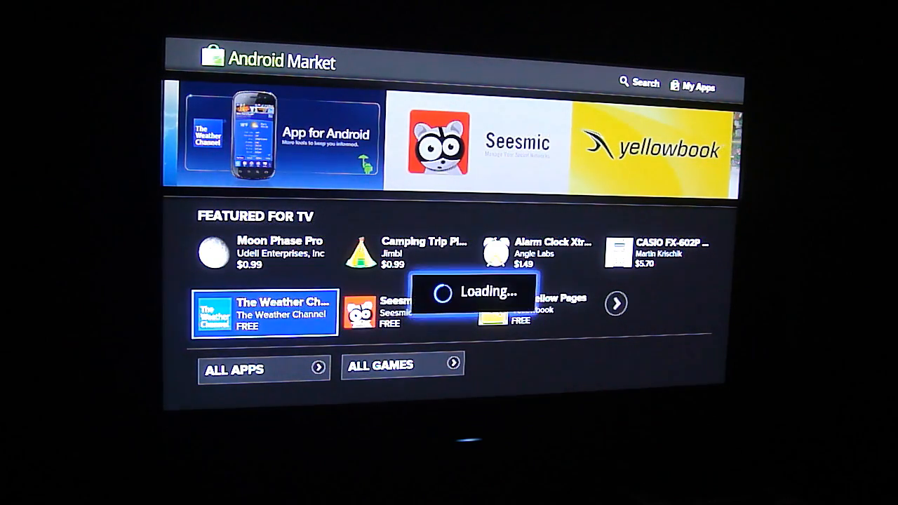
left_click(263, 313)
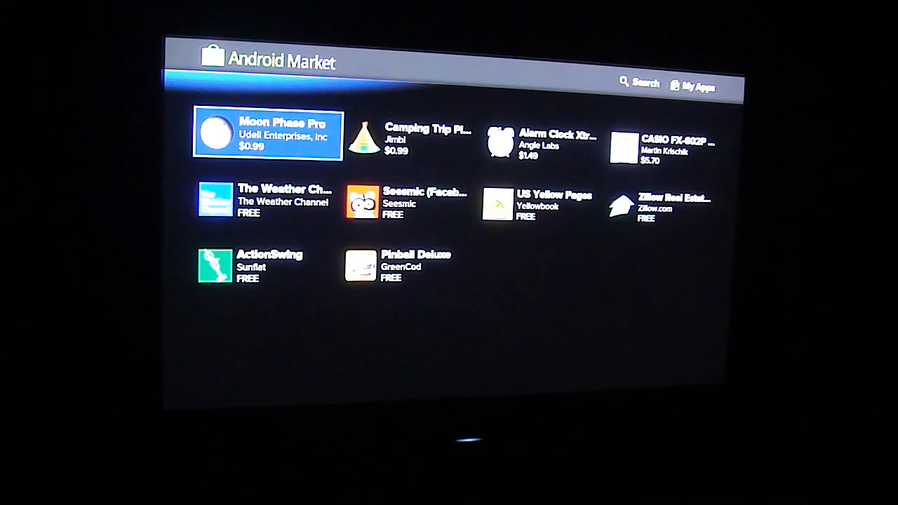
left_click(406, 265)
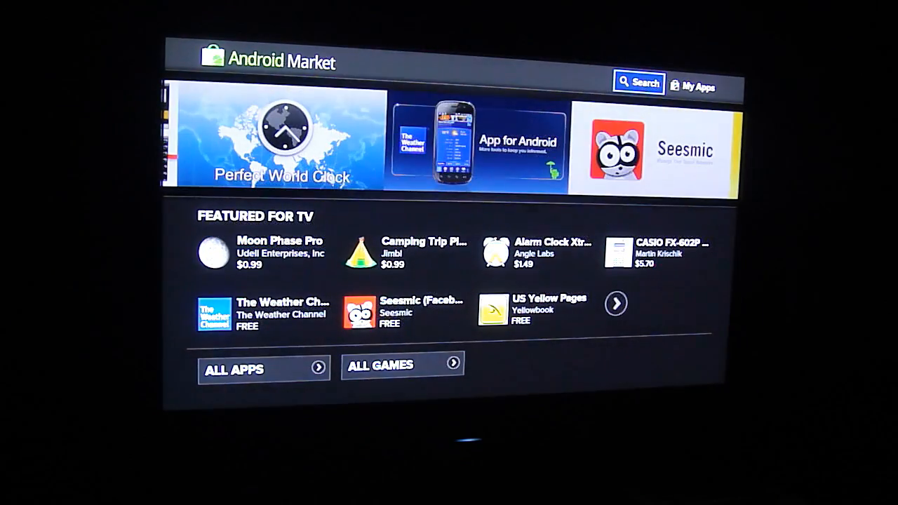
left_click(696, 86)
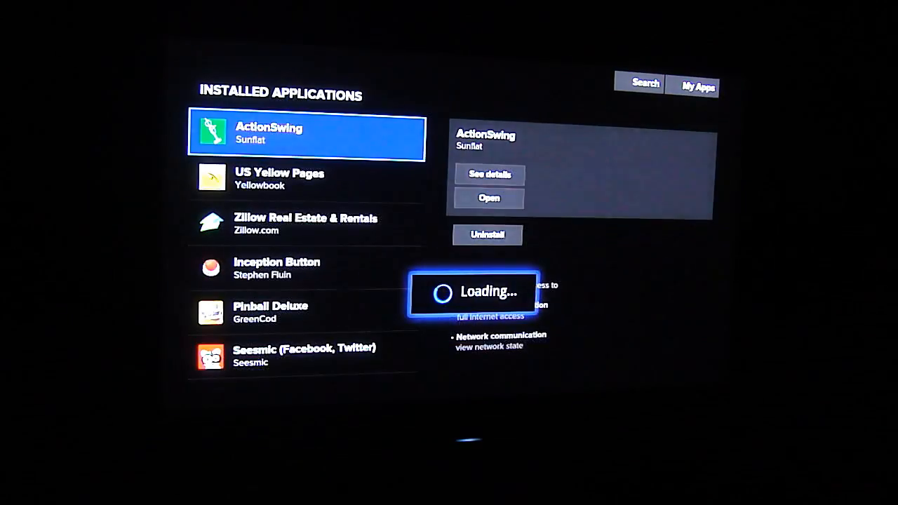
left_click(306, 312)
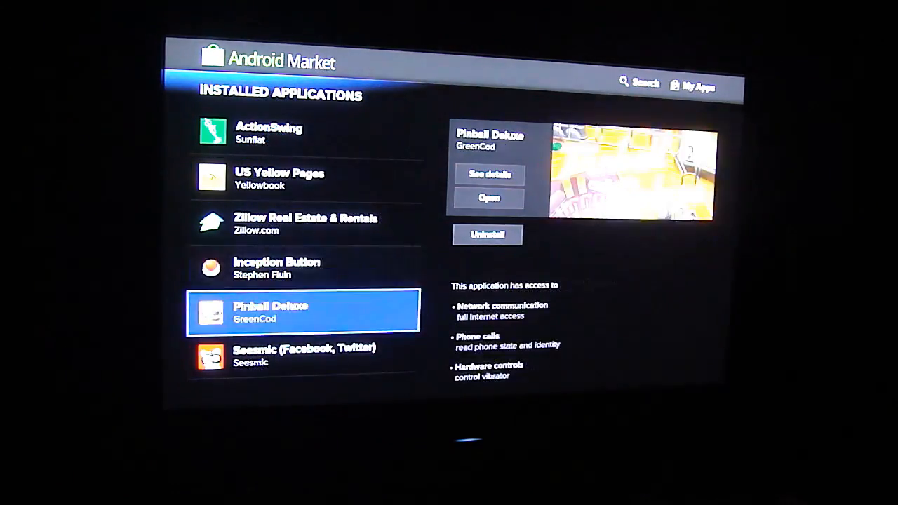
left_click(304, 355)
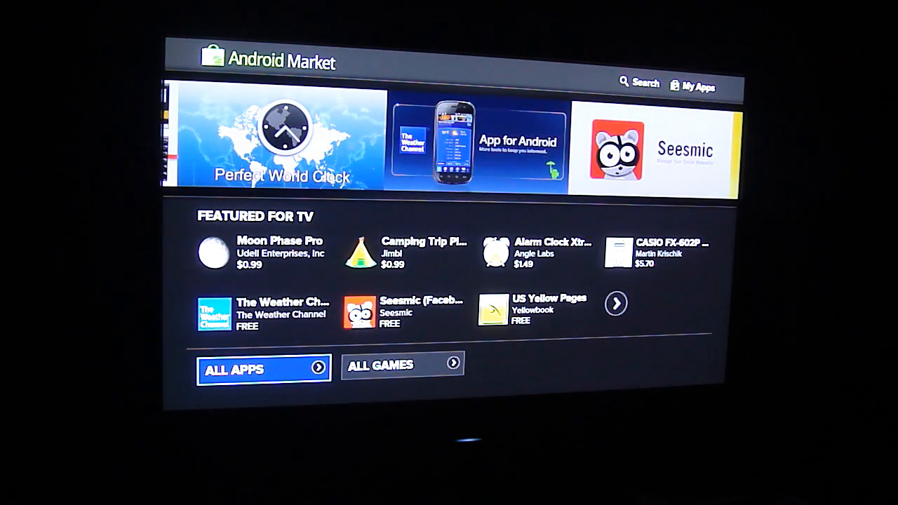
Choose ALL APPS and scroll down the category rows from top paid apps to Communication
left_click(421, 312)
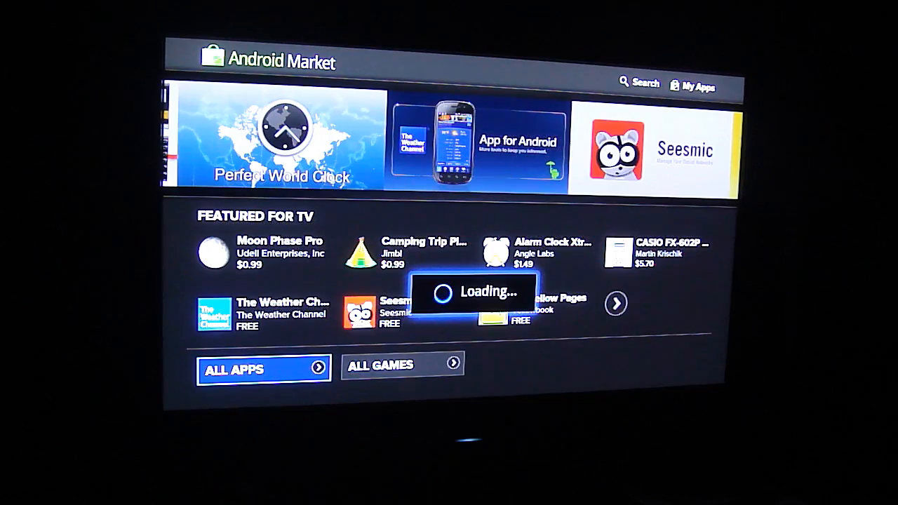
left_click(264, 370)
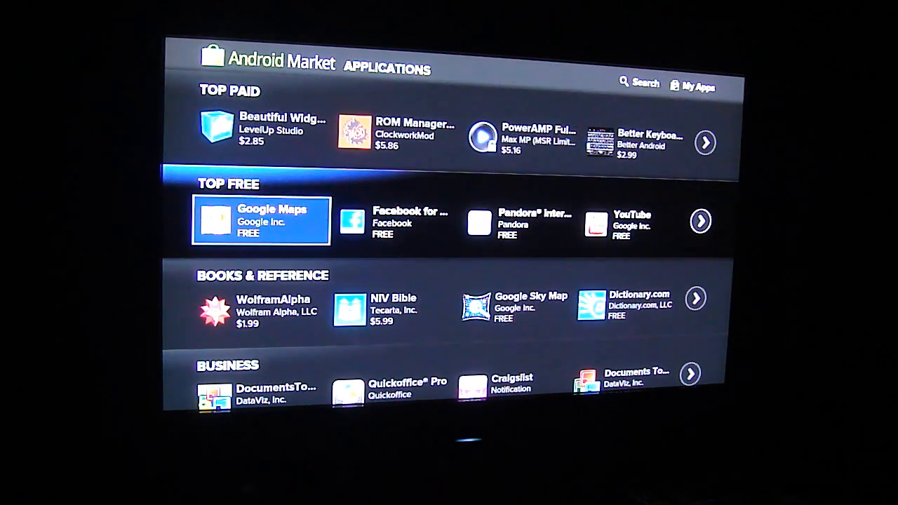
scroll("down", 3)
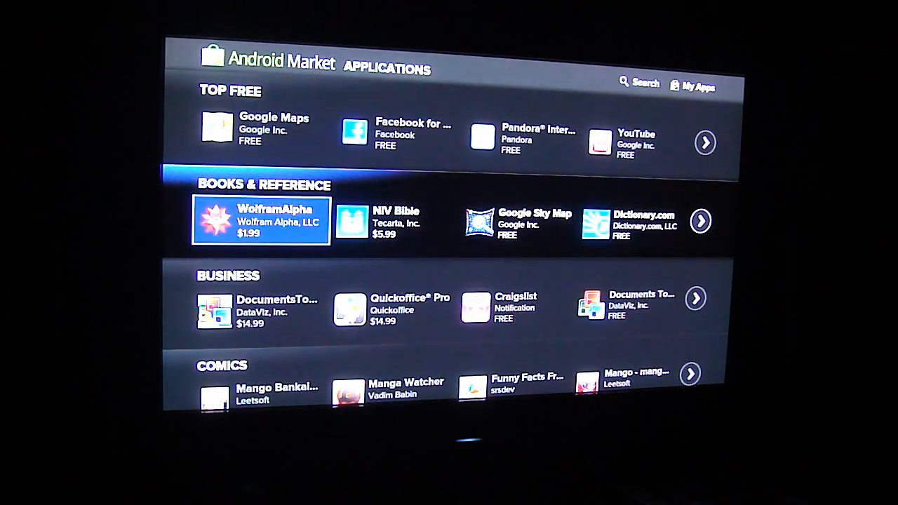
scroll("down", 3)
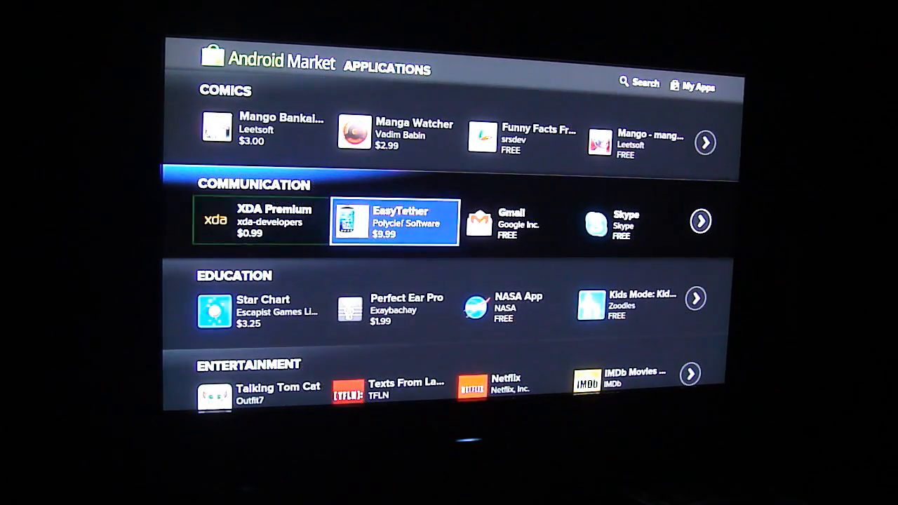
left_click(518, 223)
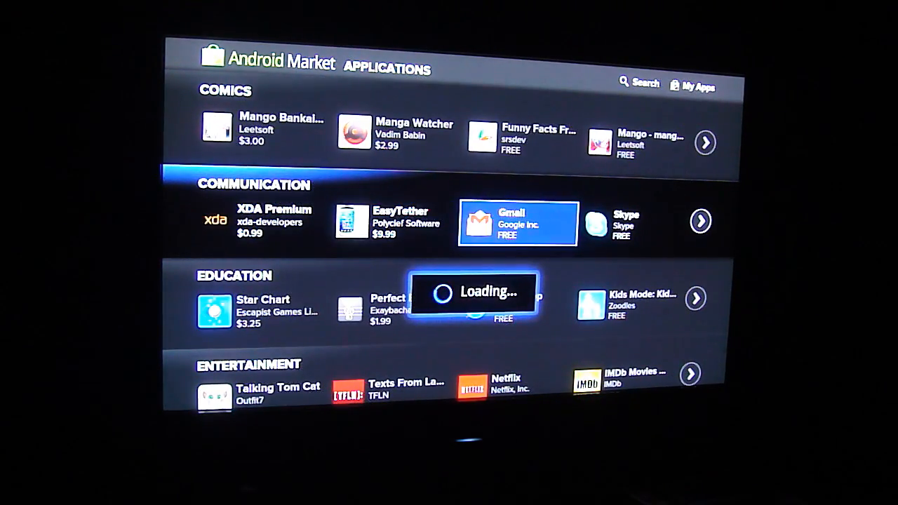
left_click(518, 223)
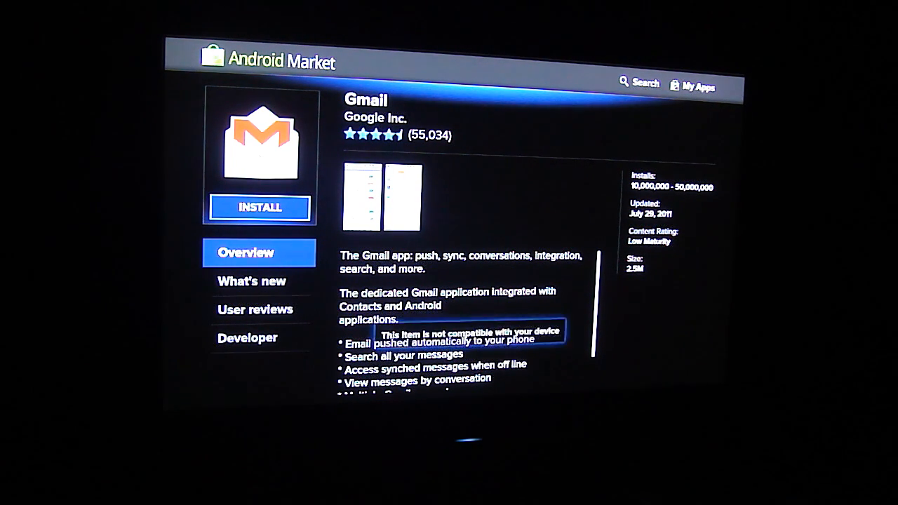
left_click(259, 207)
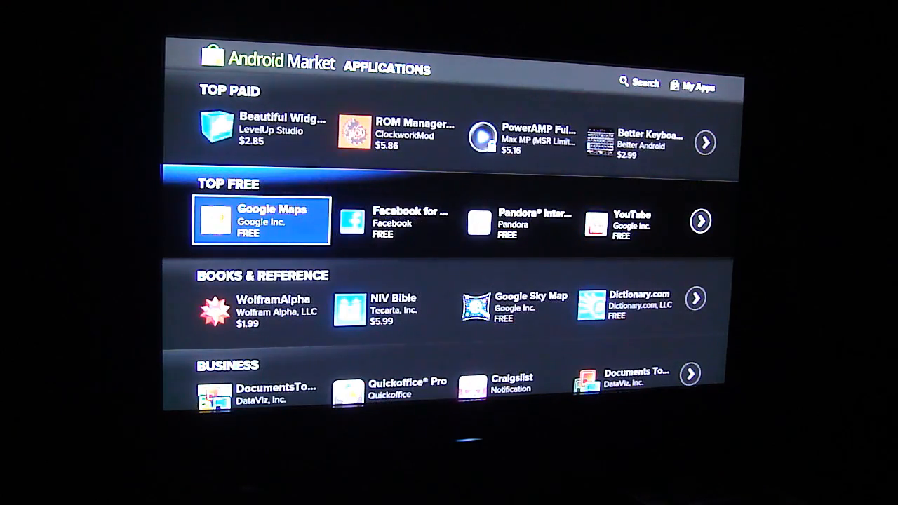
Select Search at the top right and enter 'slacker radio' in the market search box
left_click(638, 84)
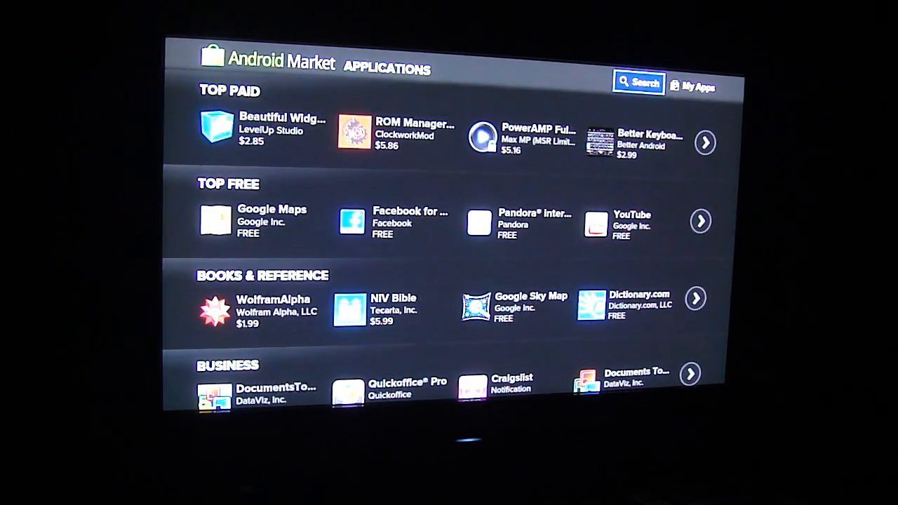
left_click(639, 83)
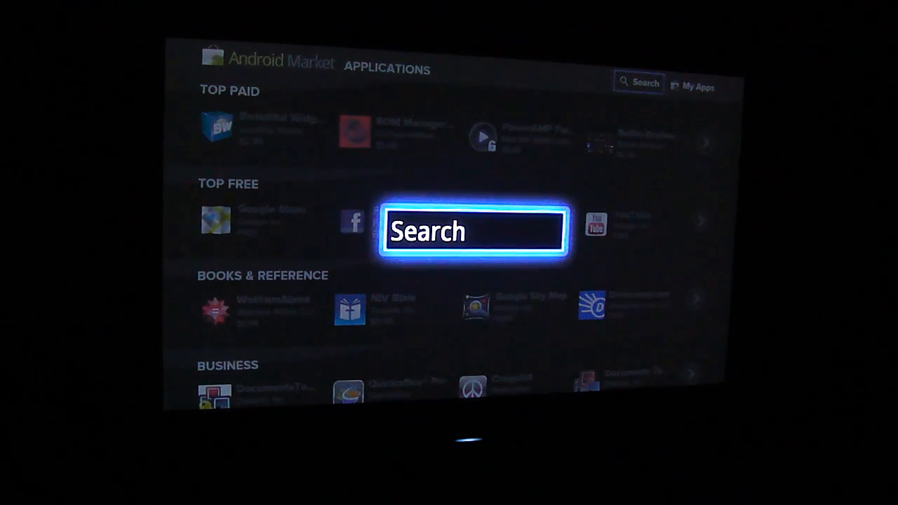
type("s")
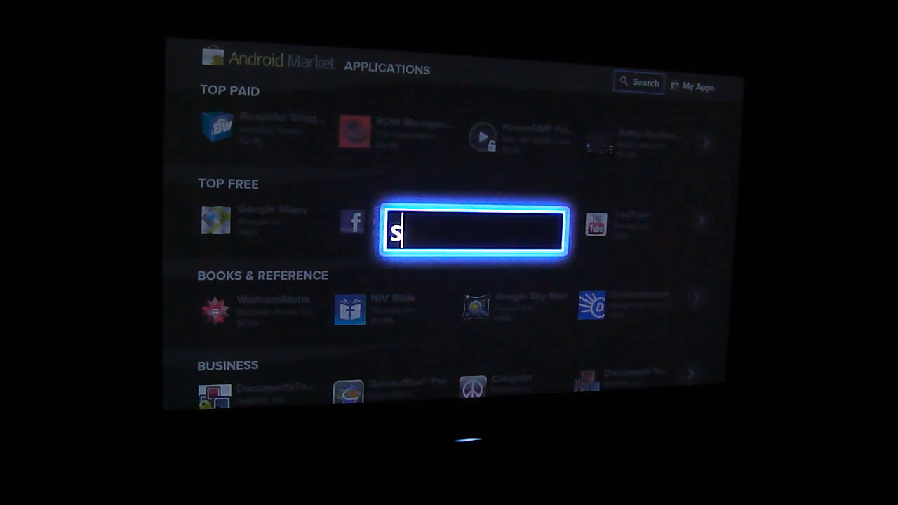
type(";")
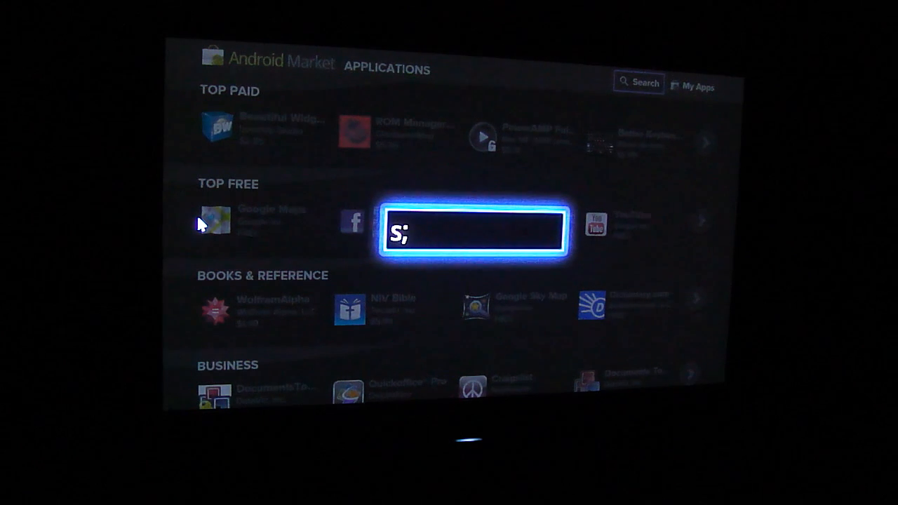
mouse_move(171, 242)
type("la")
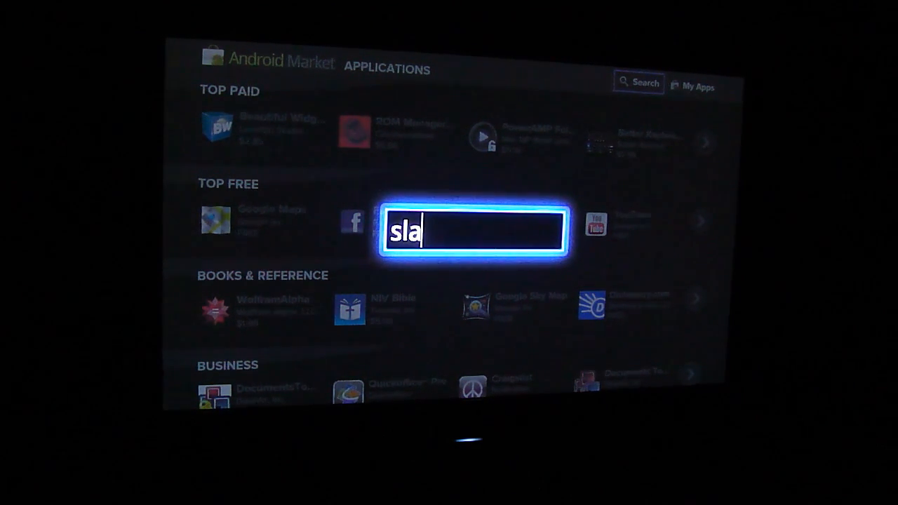
type("cker")
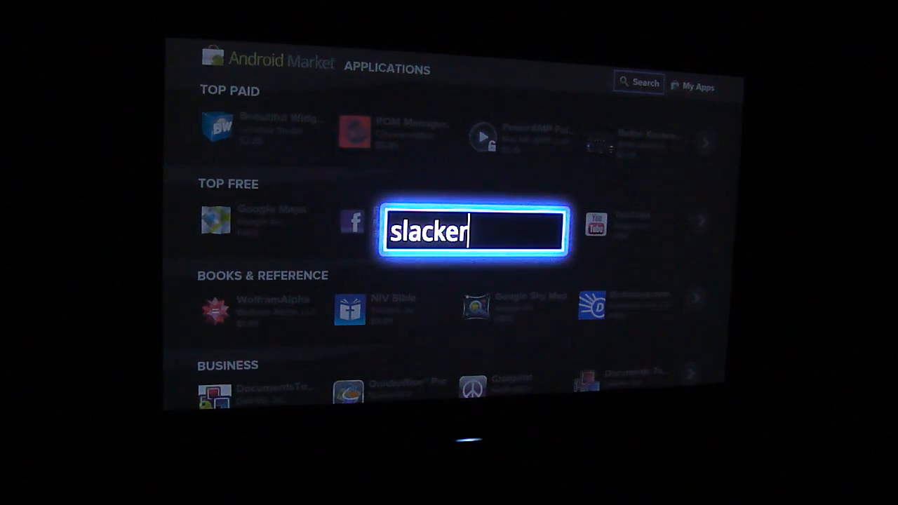
type("ra")
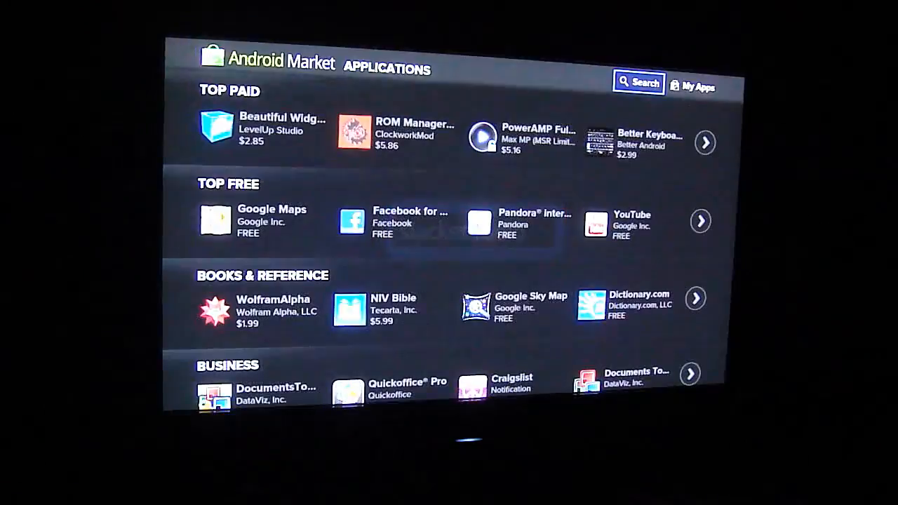
Submit the slacker radio search, see no results, and choose Return to Market
left_click(637, 83)
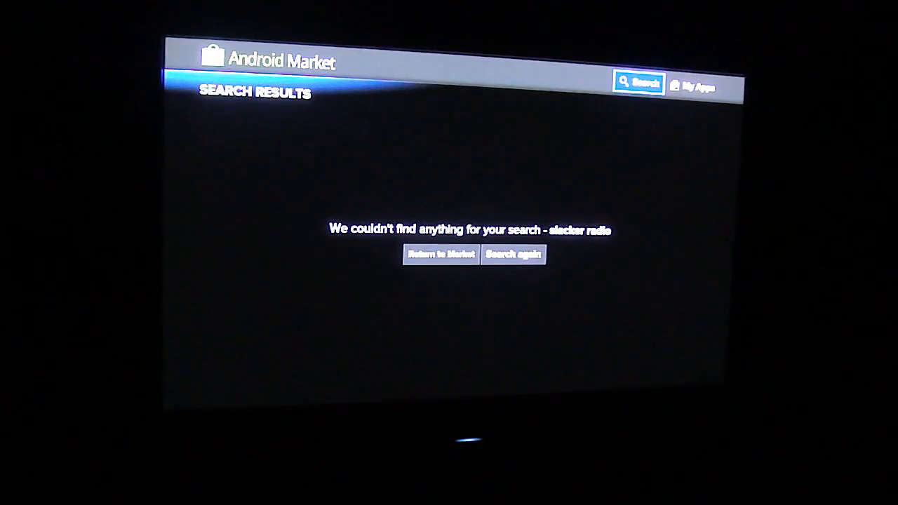
left_click(441, 254)
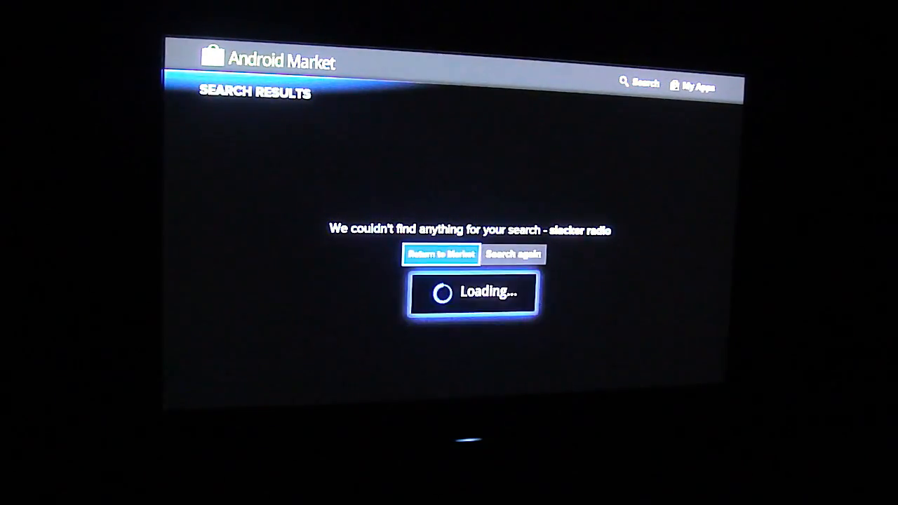
left_click(441, 254)
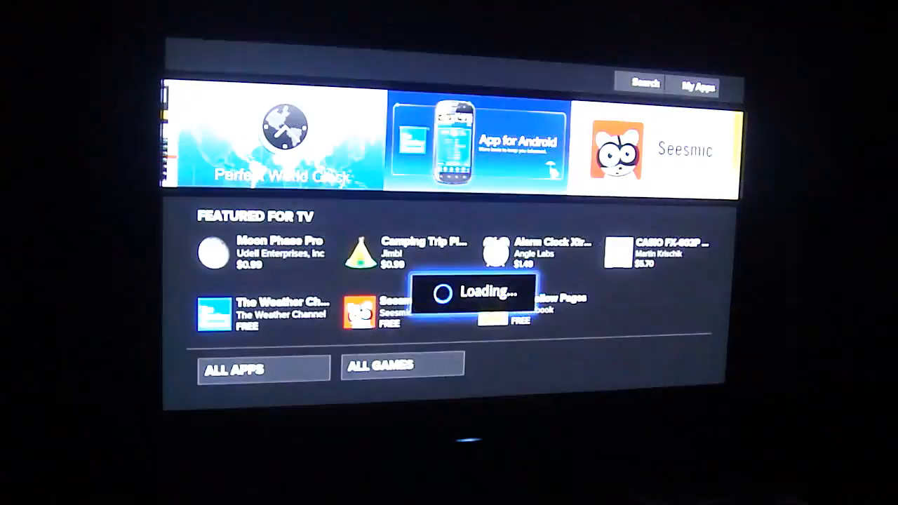